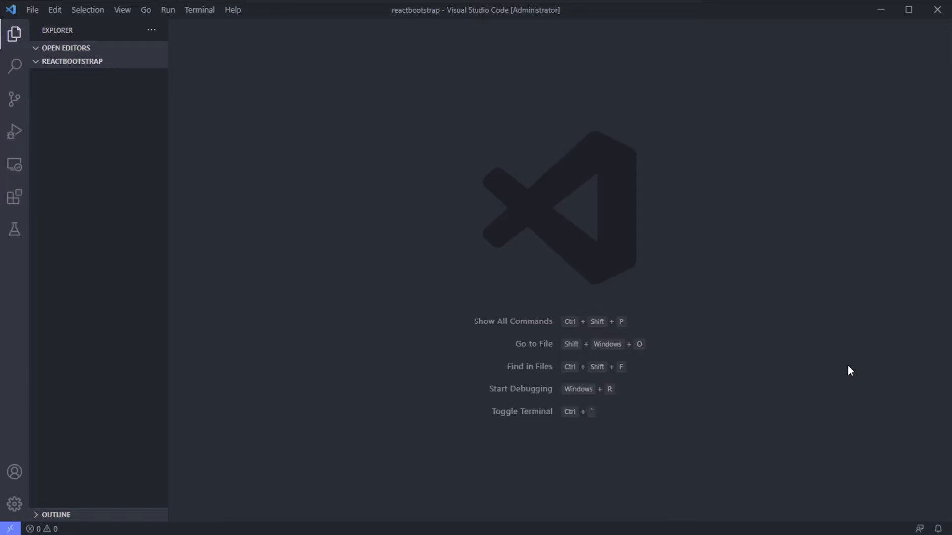
{"action": "mouse_move", "coordinate": [822, 379]}
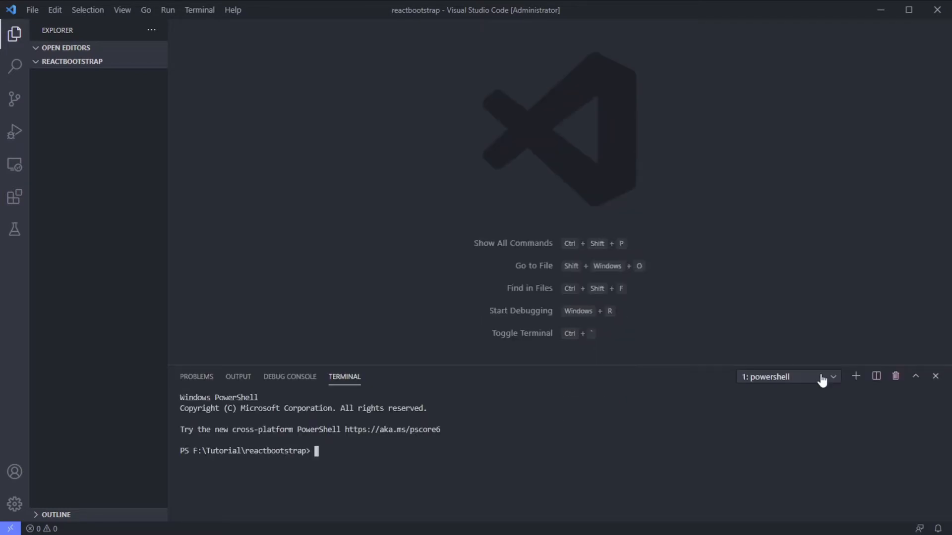
Step: Scaffold a React app in the reactbootstrap folder with npx create-react-app
{"action": "type", "text": "npx i"}
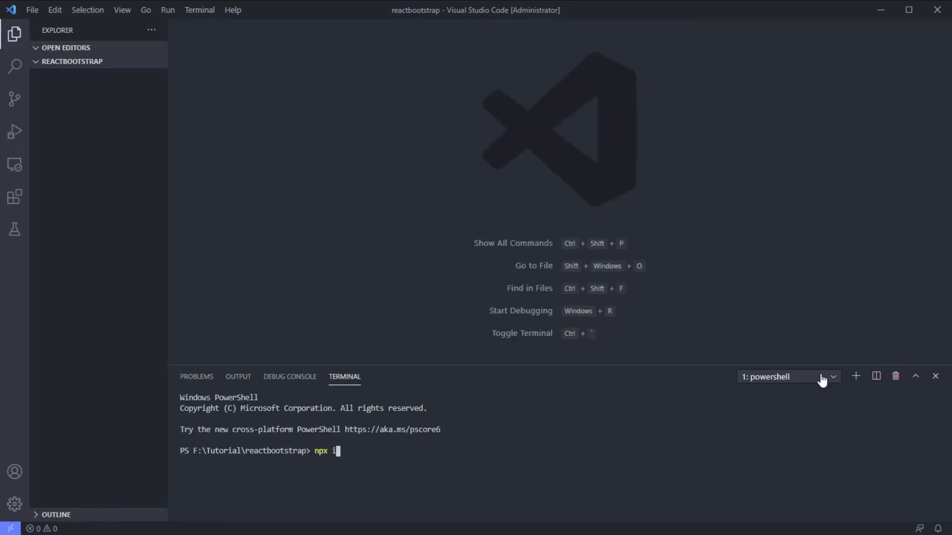
{"action": "type", "text": "create-"}
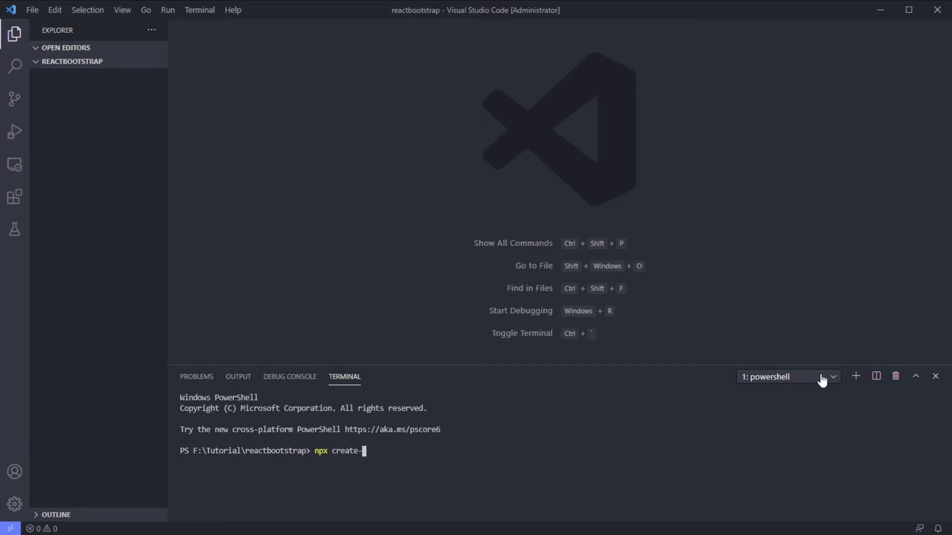
{"action": "type", "text": "react-app"}
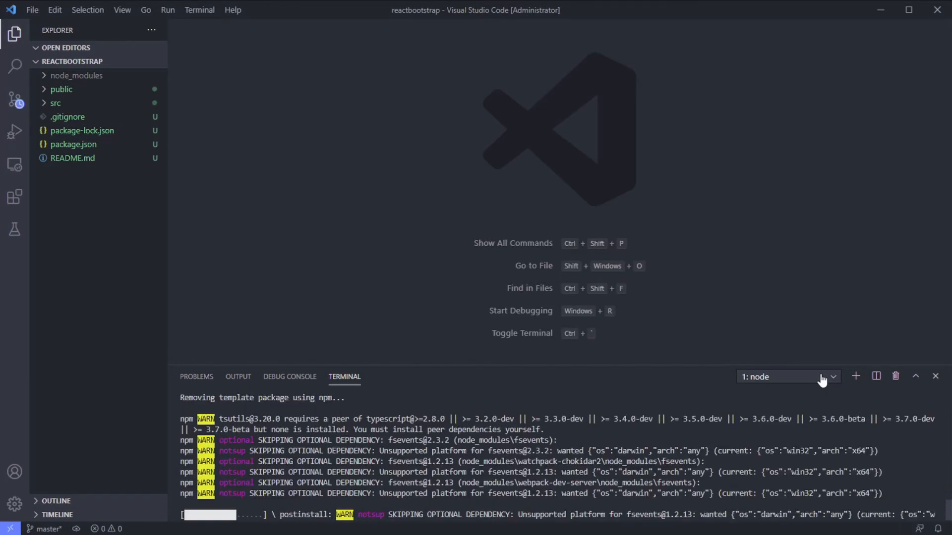
{"action": "left_click", "coordinate": [831, 377]}
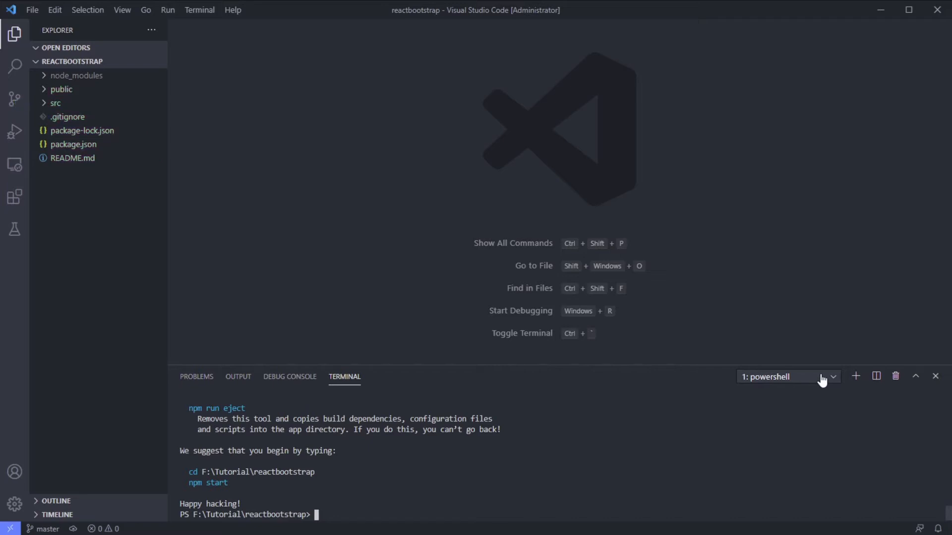
{"action": "mouse_move", "coordinate": [665, 512]}
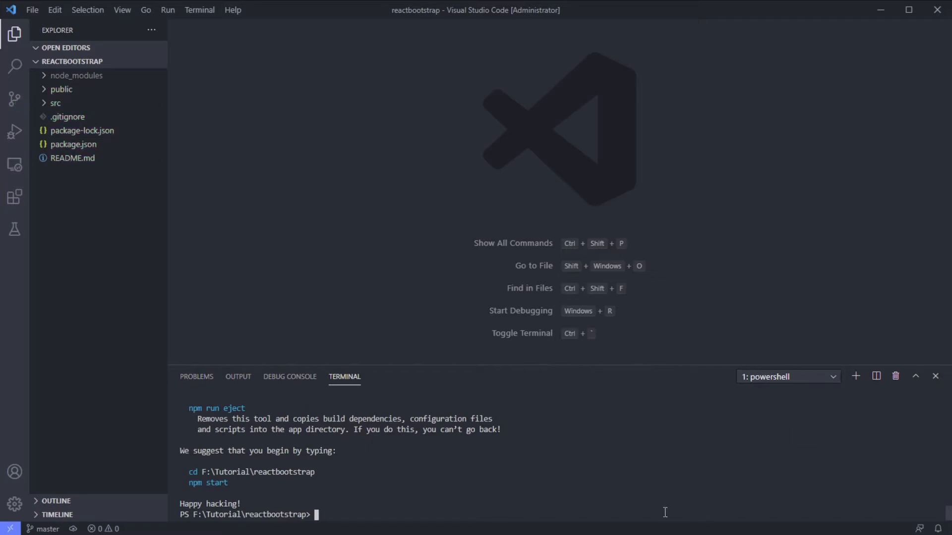
{"action": "mouse_move", "coordinate": [674, 506]}
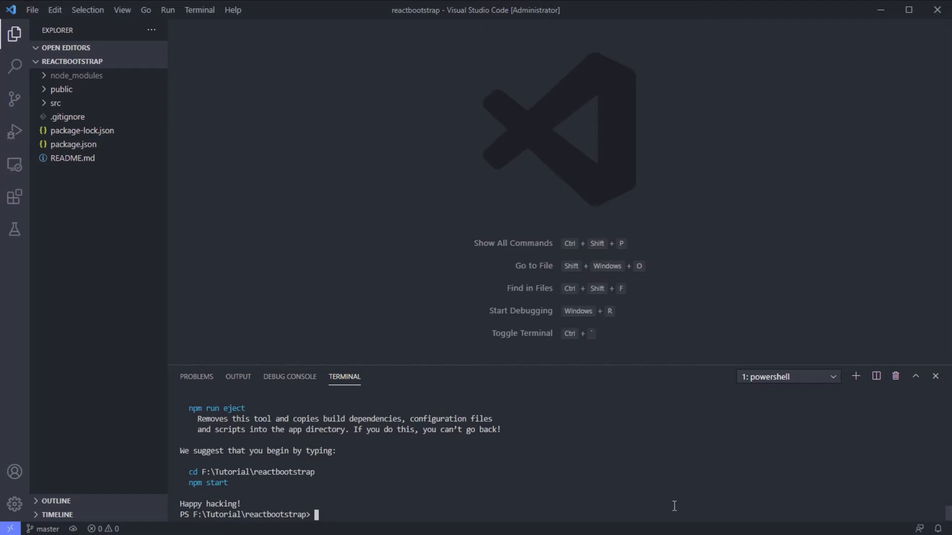
Step: Install the bootstrap and react-bootstrap packages with npm install
{"action": "type", "text": "npm instal"}
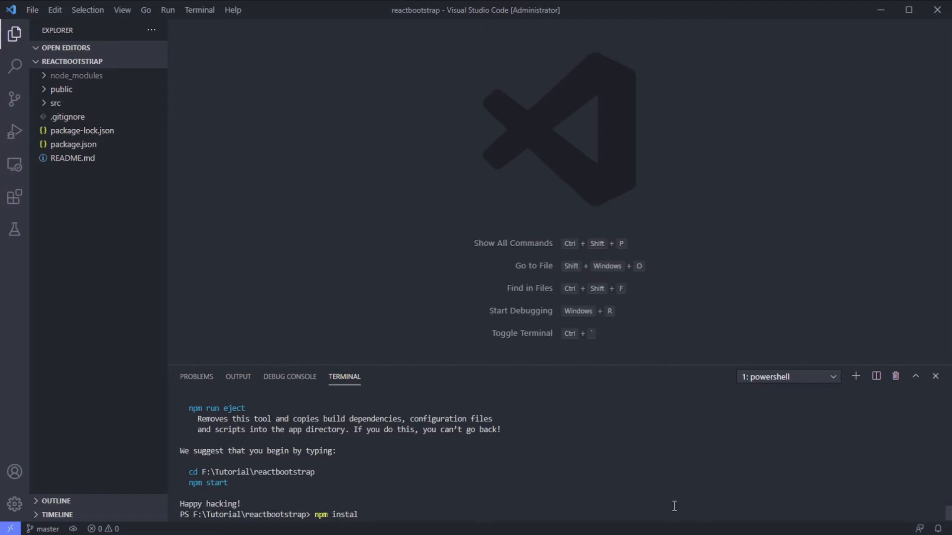
{"action": "type", "text": "l bootstrap"}
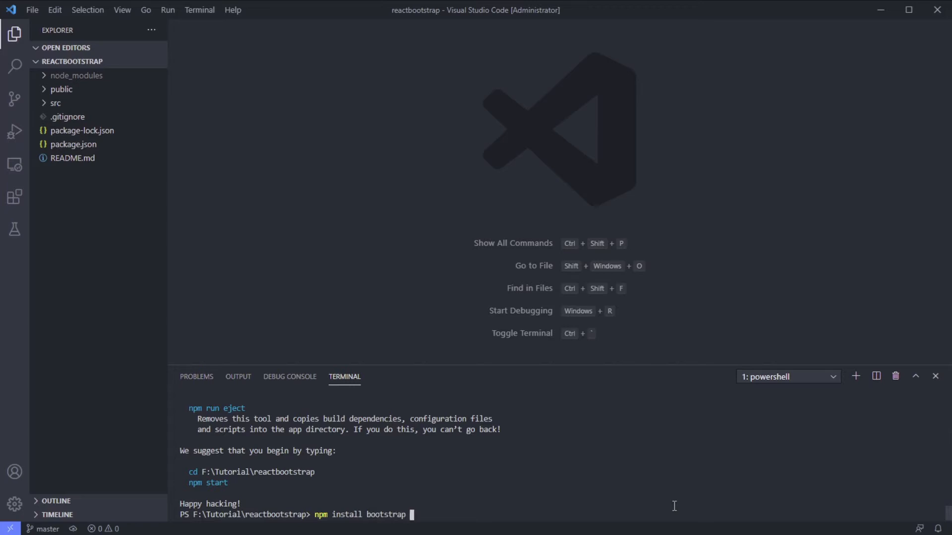
{"action": "type", "text": "re"}
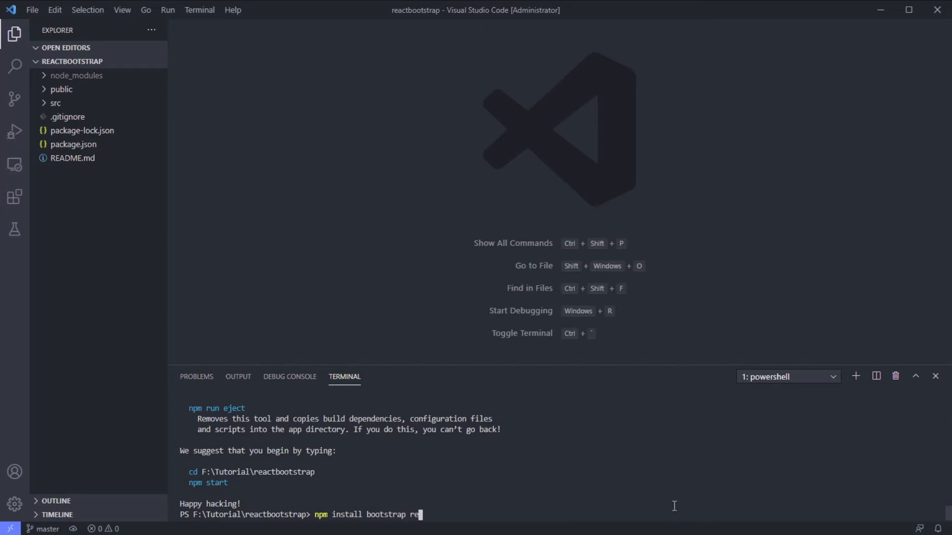
{"action": "type", "text": "act-bootstrap"}
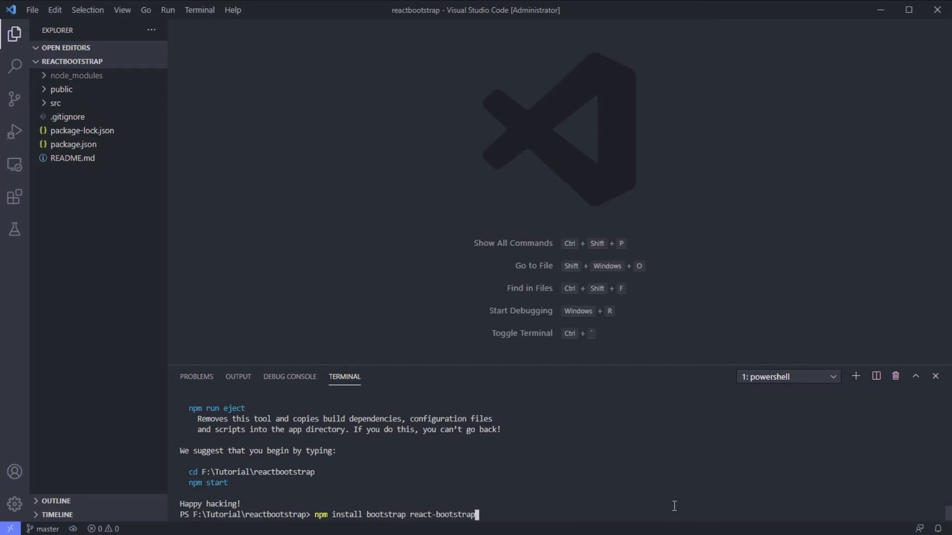
{"action": "key", "text": "Return"}
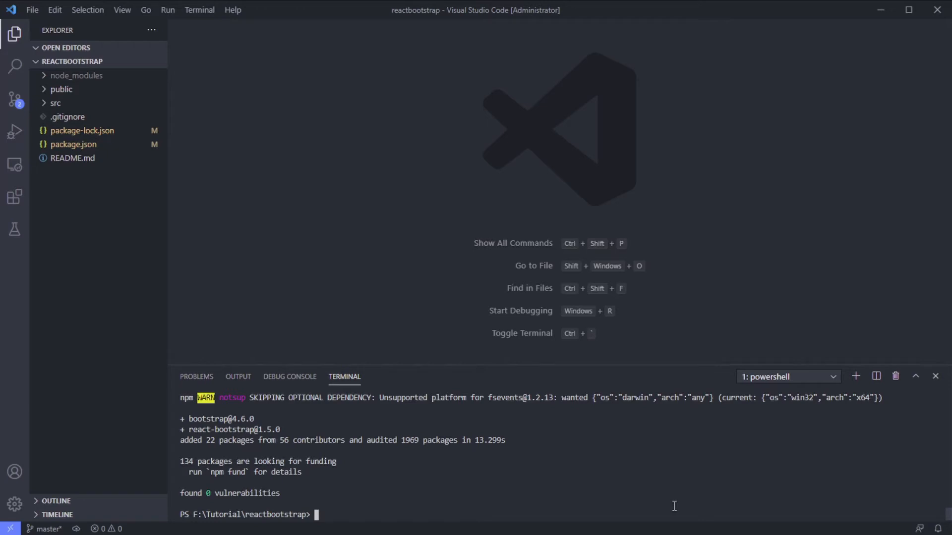
{"action": "mouse_move", "coordinate": [385, 486]}
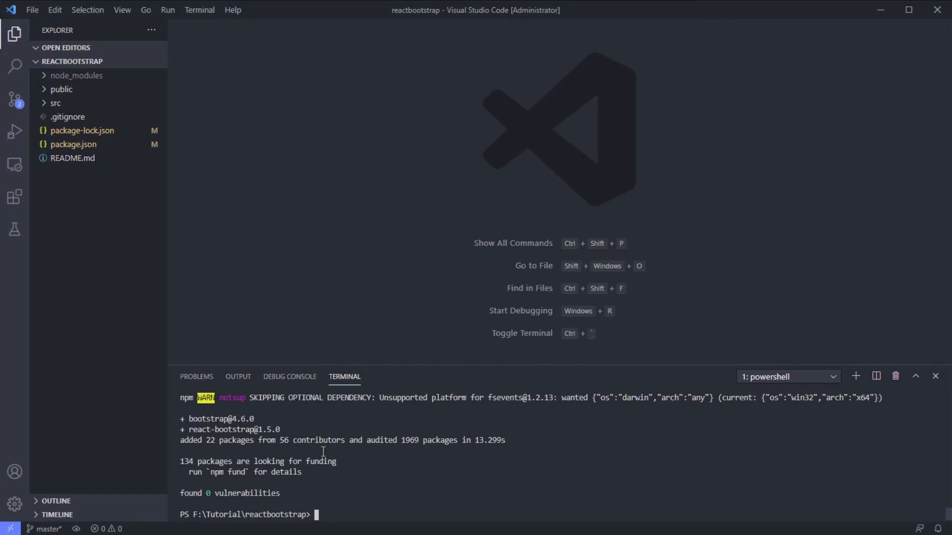
{"action": "mouse_move", "coordinate": [89, 307]}
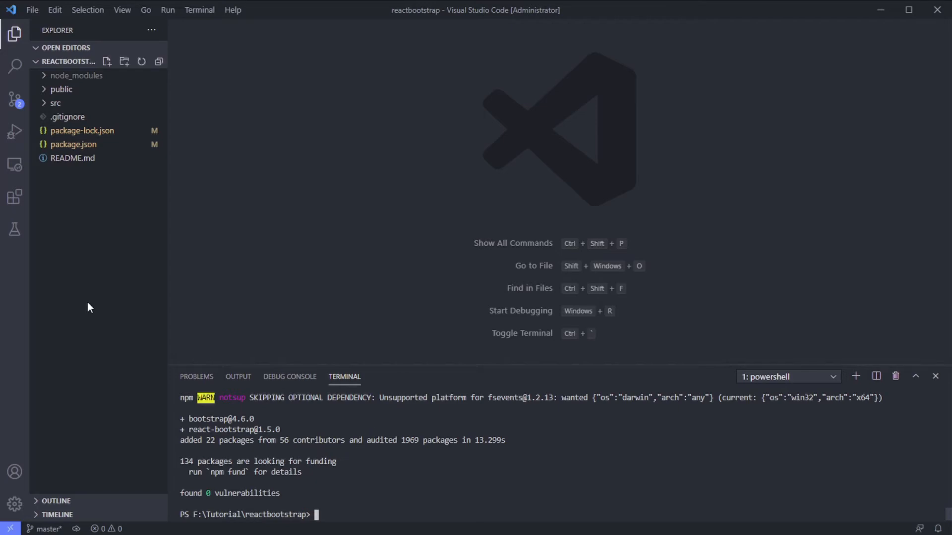
{"action": "mouse_move", "coordinate": [146, 316]}
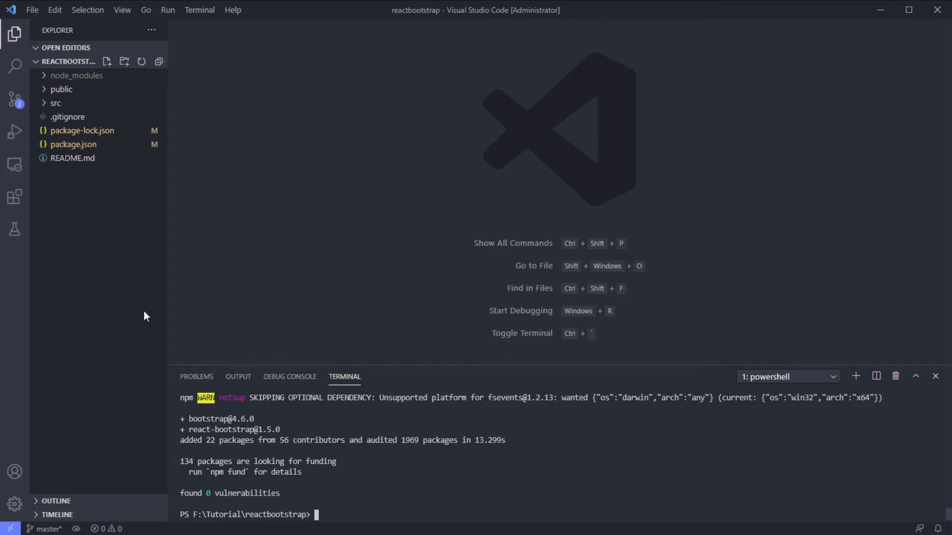
{"action": "mouse_move", "coordinate": [91, 112]}
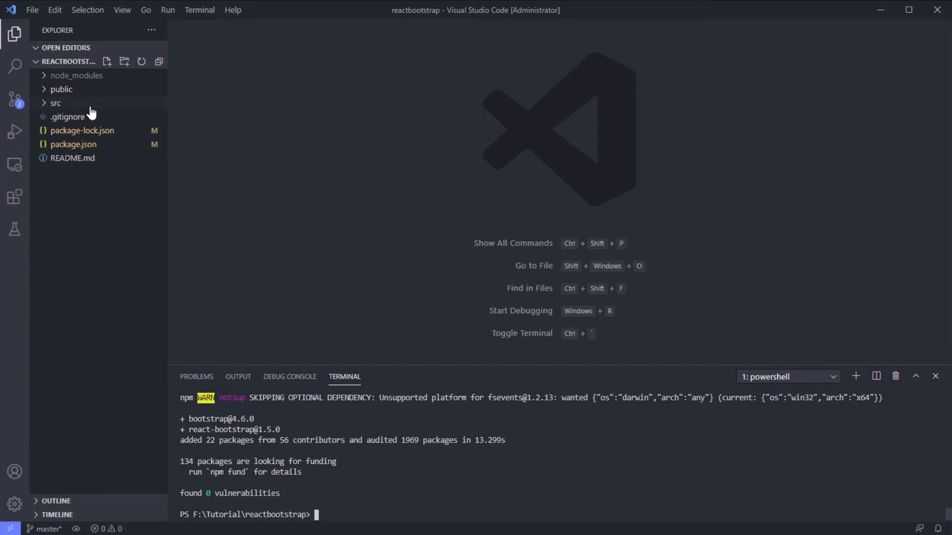
Step: Delete the default header block from src/App.js, leaving an empty App div
{"action": "left_click", "coordinate": [55, 103]}
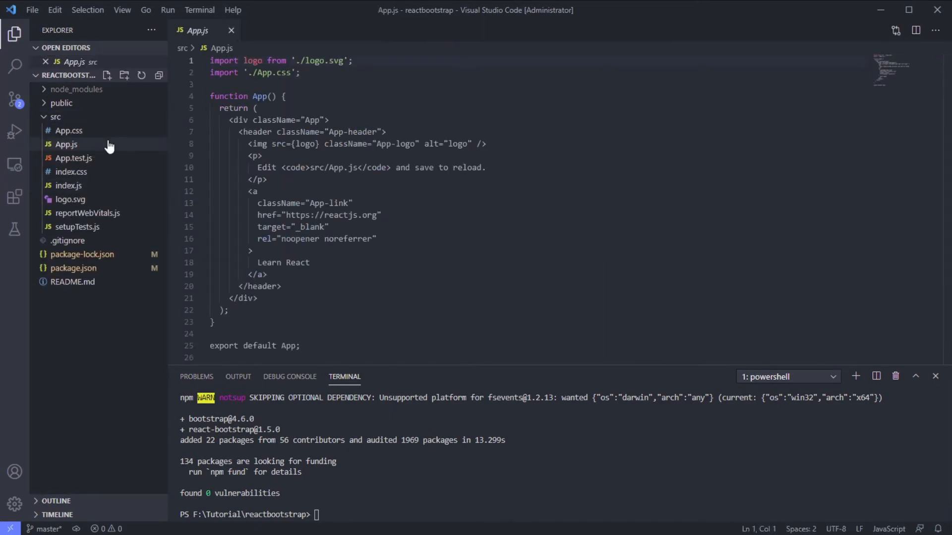
{"action": "left_click", "coordinate": [420, 63]}
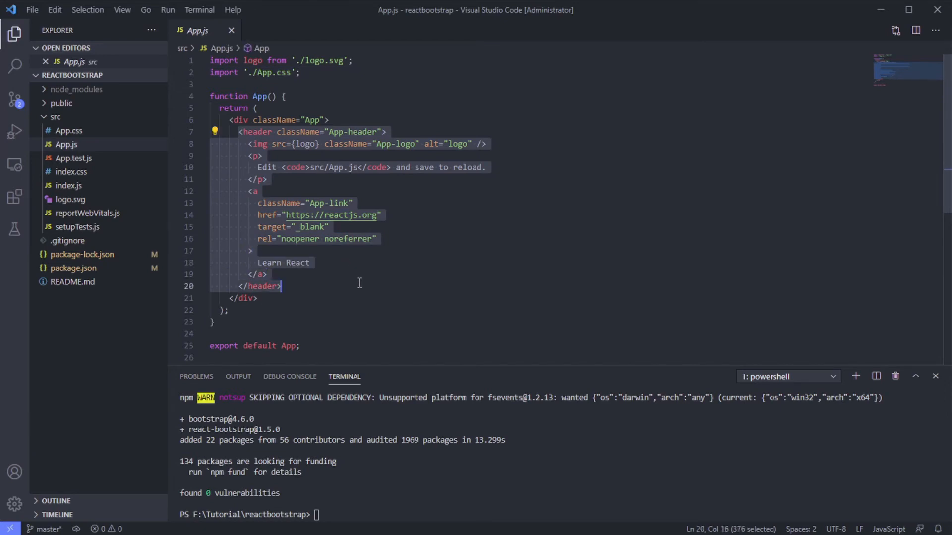
{"action": "key", "text": "Delete"}
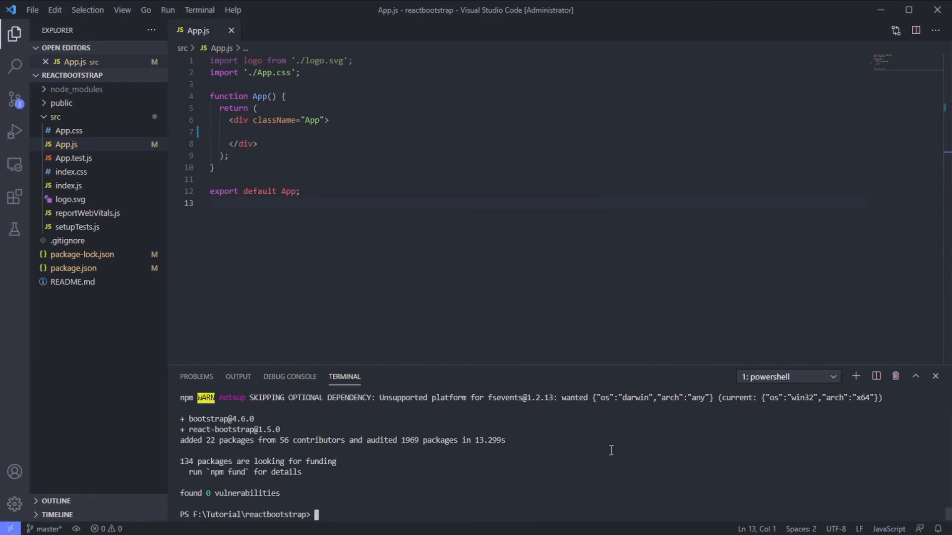
{"action": "type", "text": "npm"}
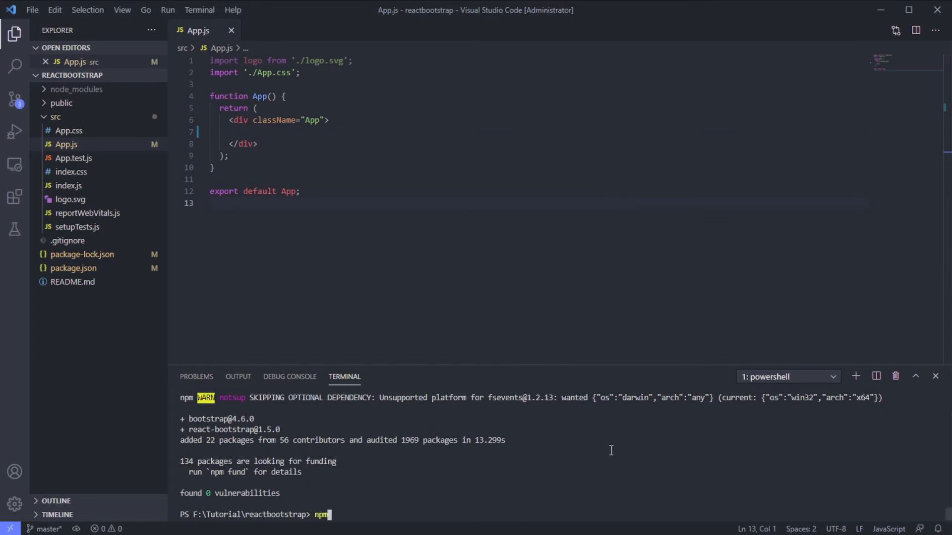
Step: Start the React development server with npm run start
{"action": "type", "text": "run"}
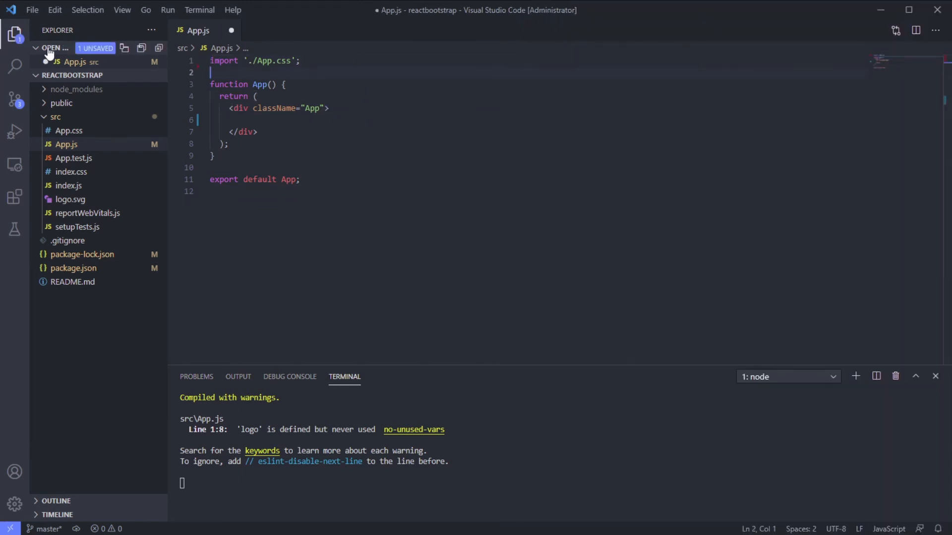
Step: Add import 'bootstrap/dist/css/bootstrap.min.css' below the App.css import and save App.js
{"action": "key", "text": "Enter"}
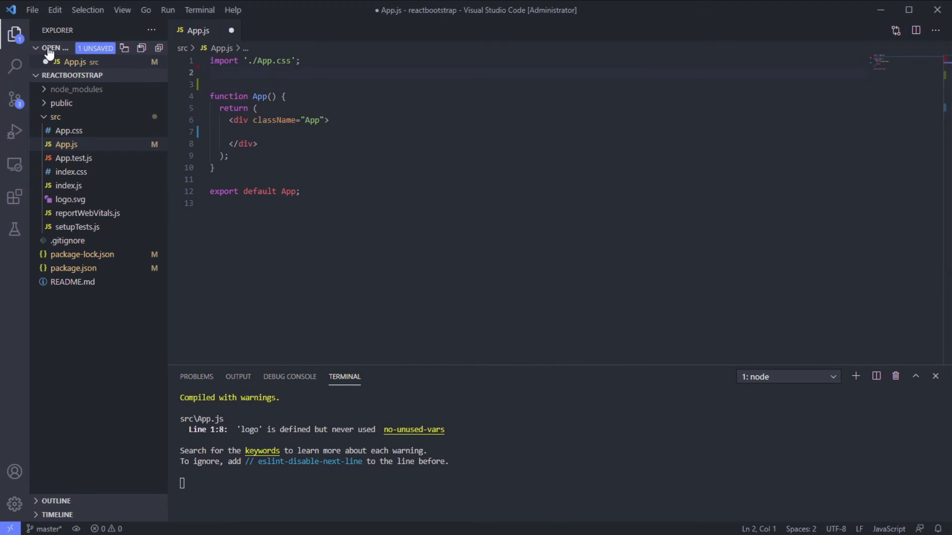
{"action": "type", "text": "import"}
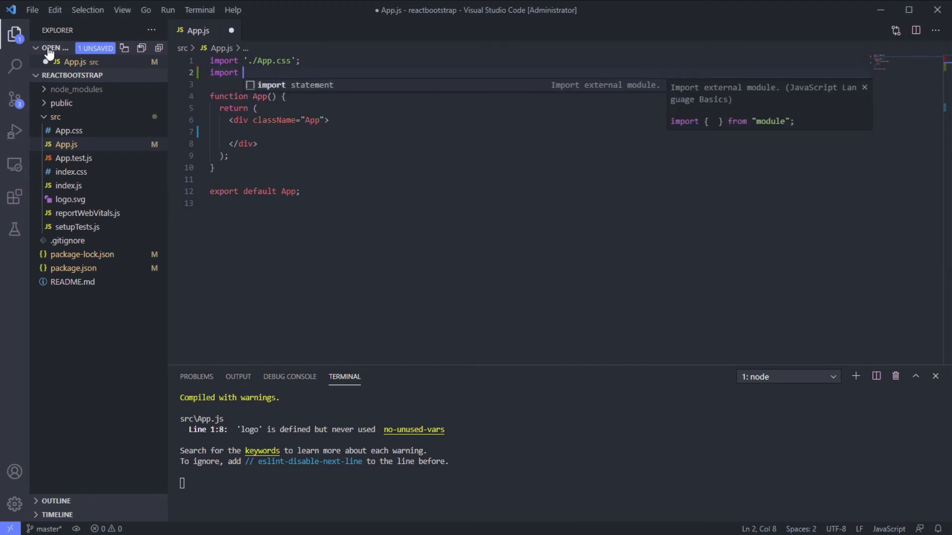
{"action": "type", "text": "'bootstrap/dist/css/b"}
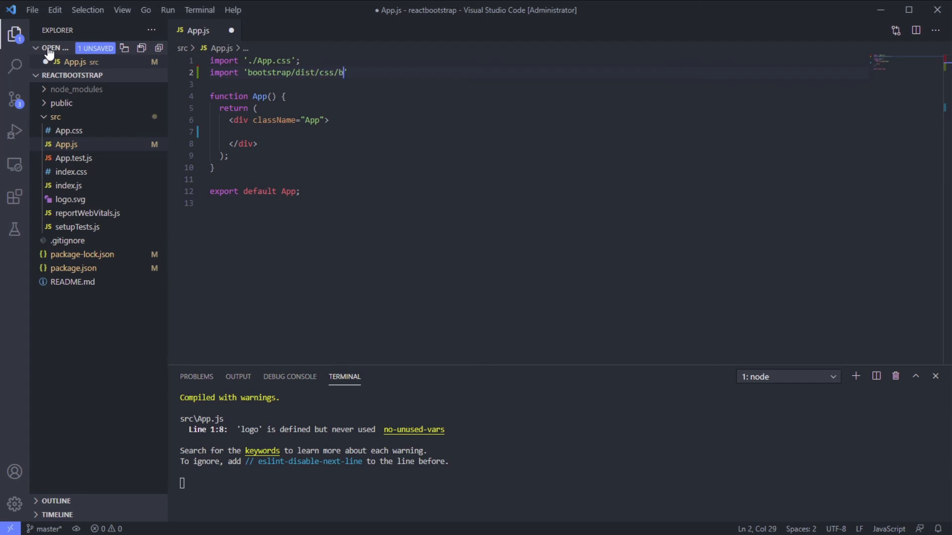
{"action": "type", "text": "ootstrap.min"}
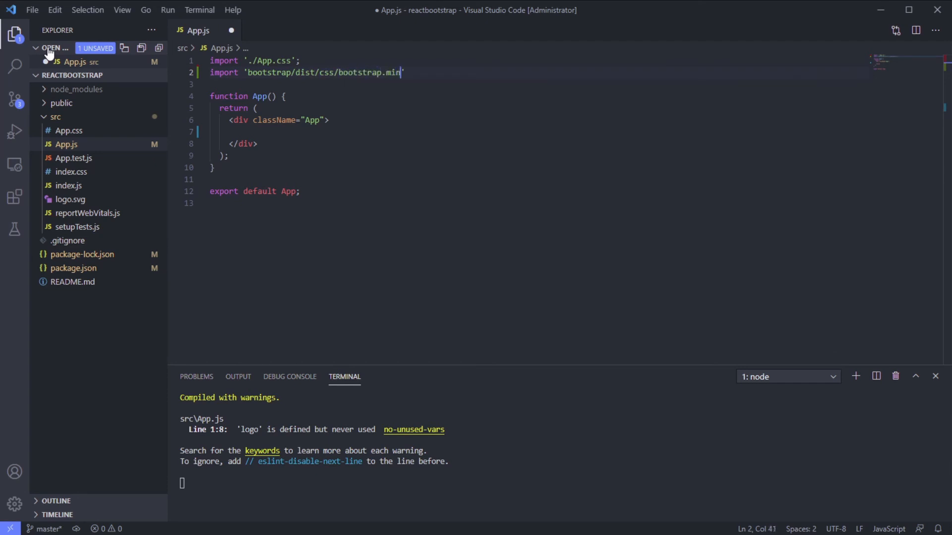
{"action": "type", "text": ".css"}
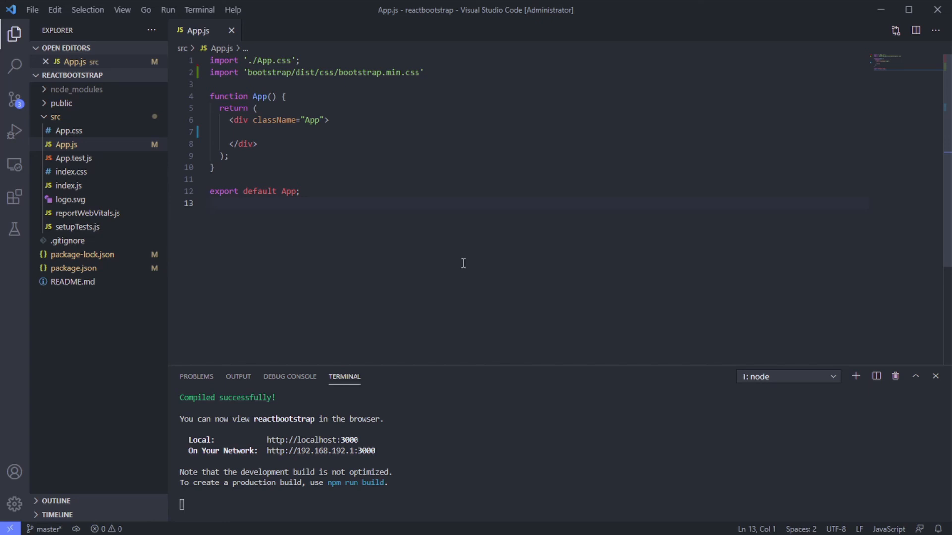
{"action": "left_click", "coordinate": [210, 203]}
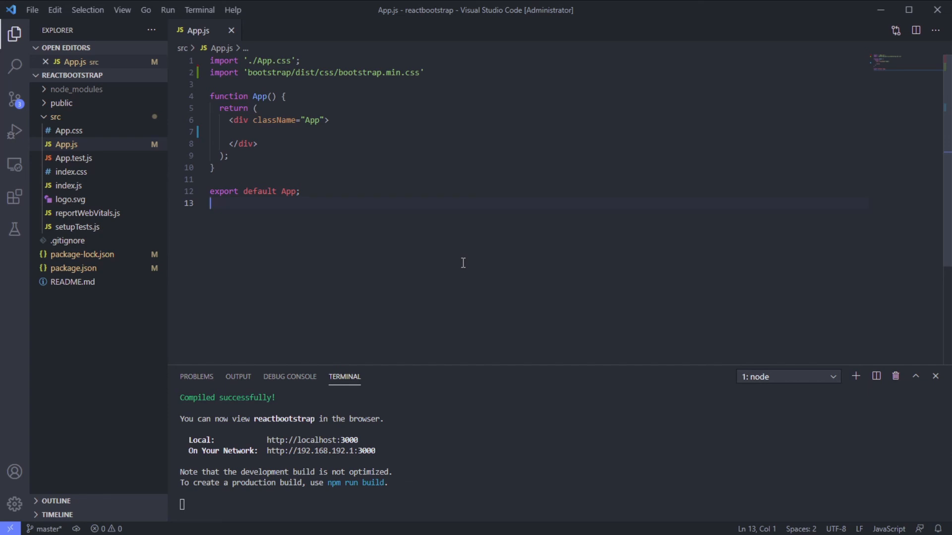